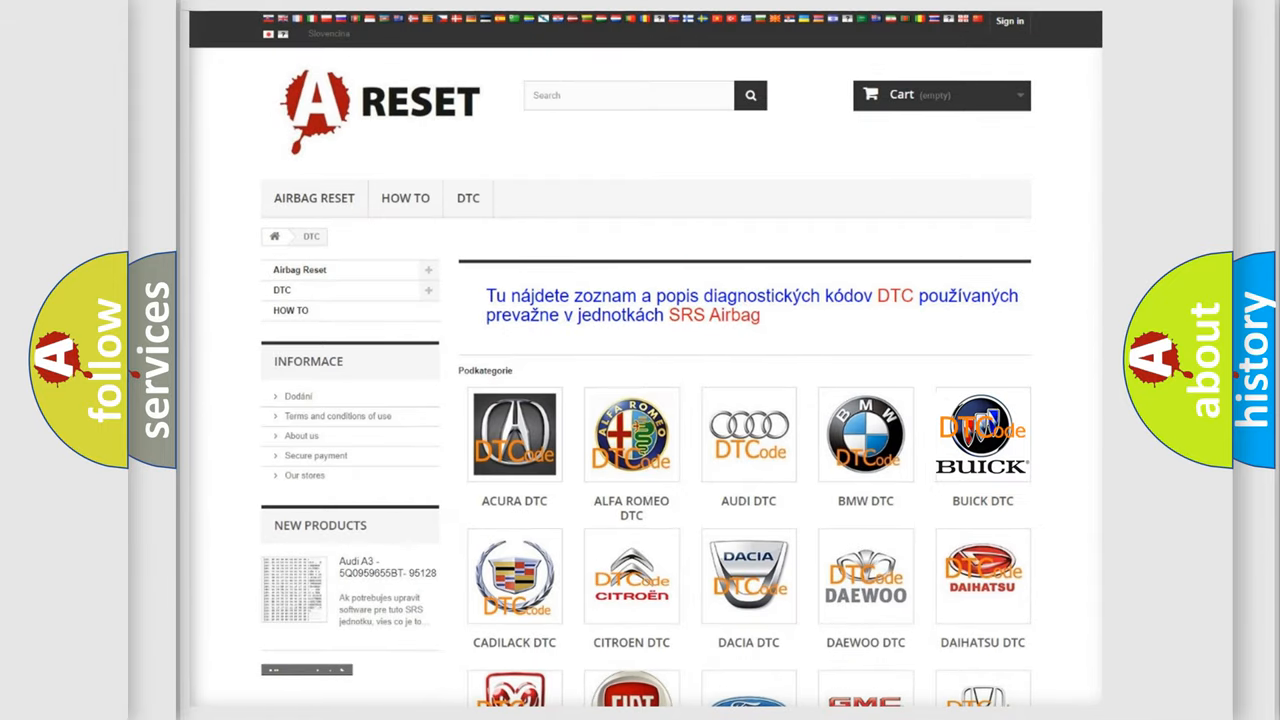
Step: Enter the Buick DTC code list from the Podkategórie grid and browse down it
left_click(982, 434)
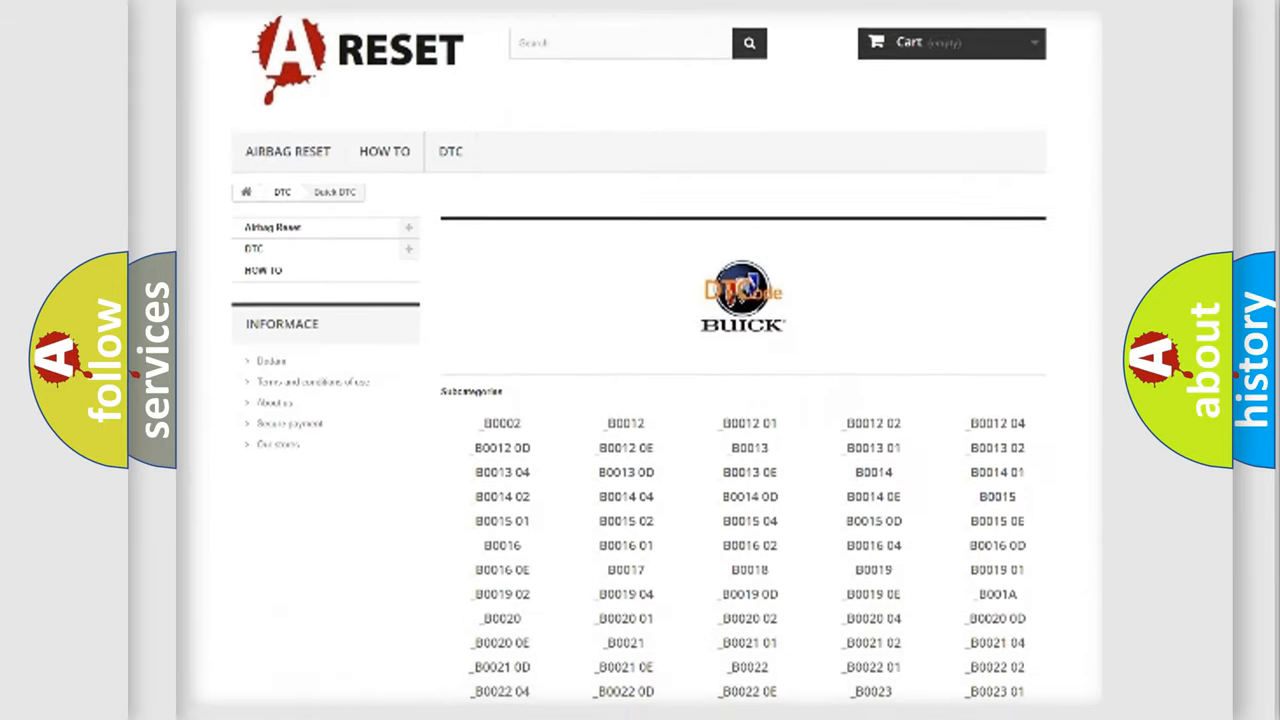
scroll("down", 3)
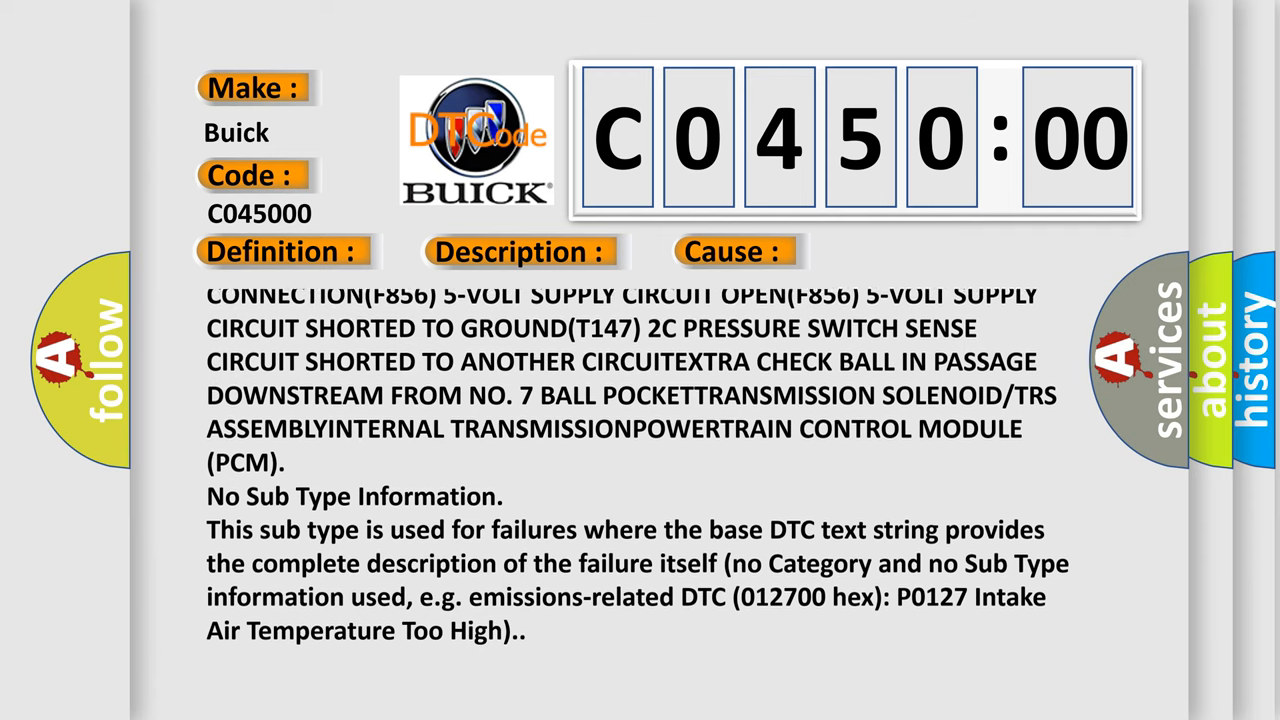
Step: Scroll the Cause panel down to the 'No Sub Type Information' paragraph
scroll("down", 3)
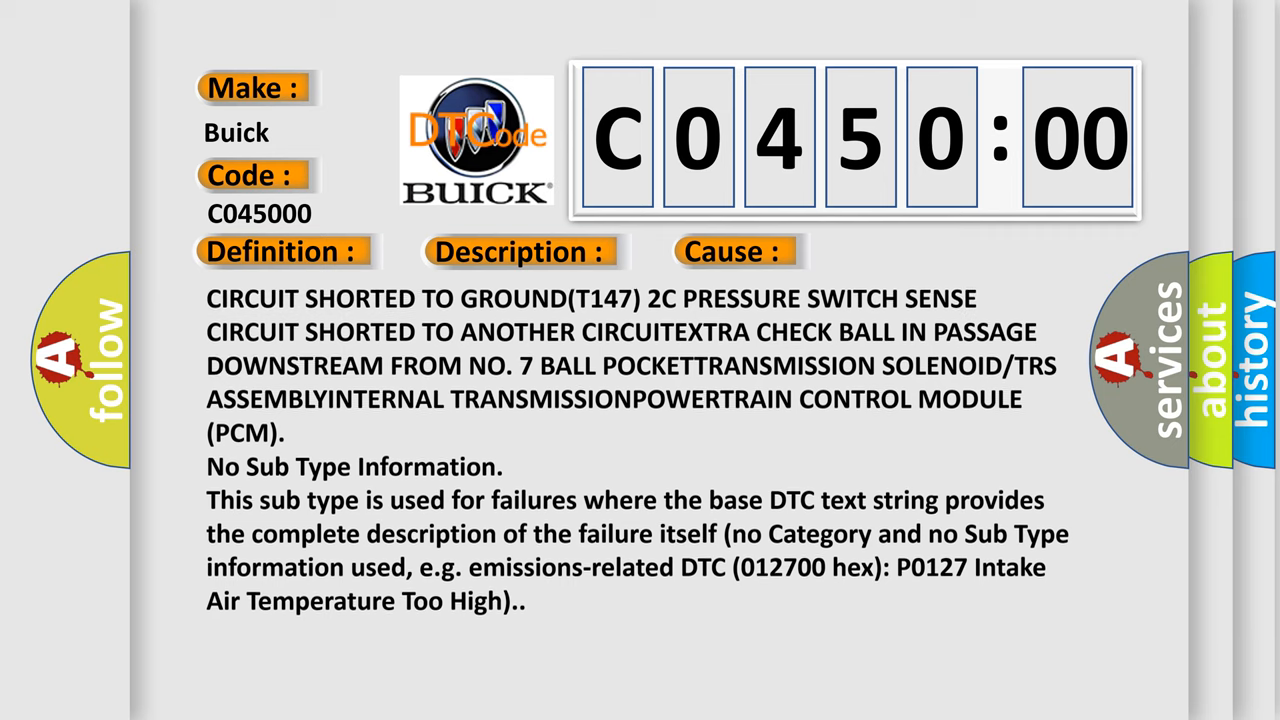
scroll("down", 3)
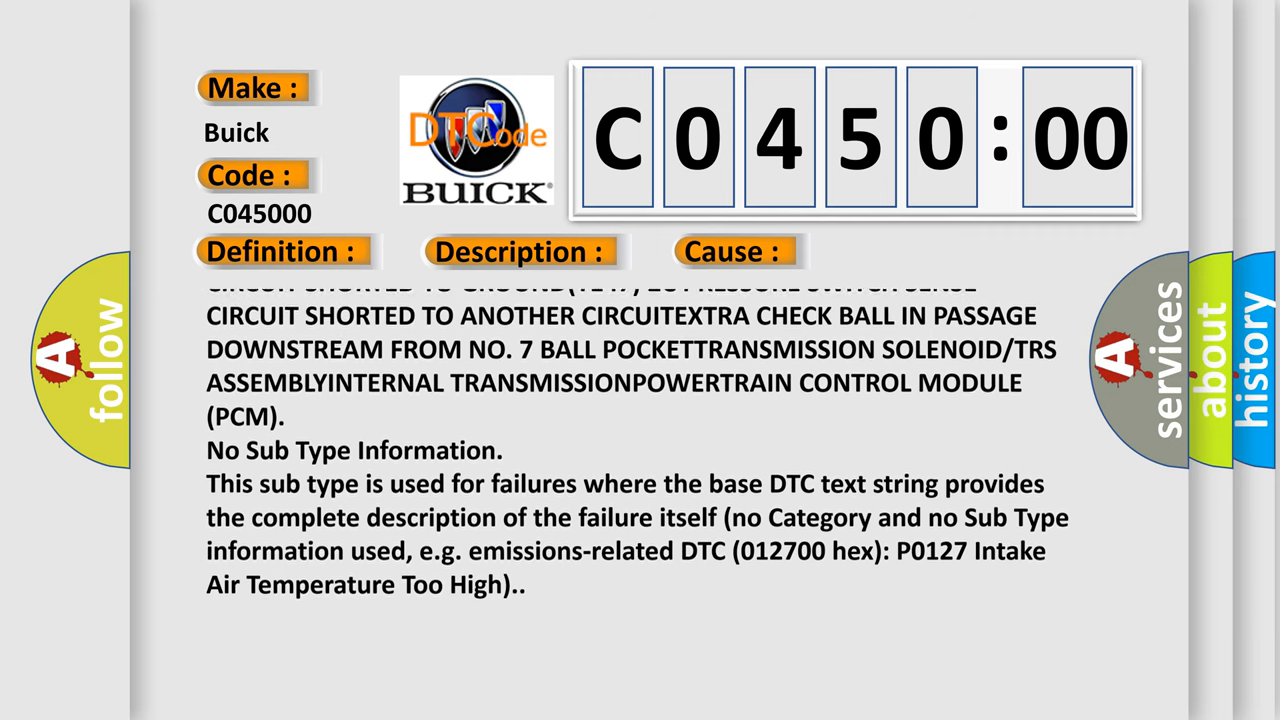